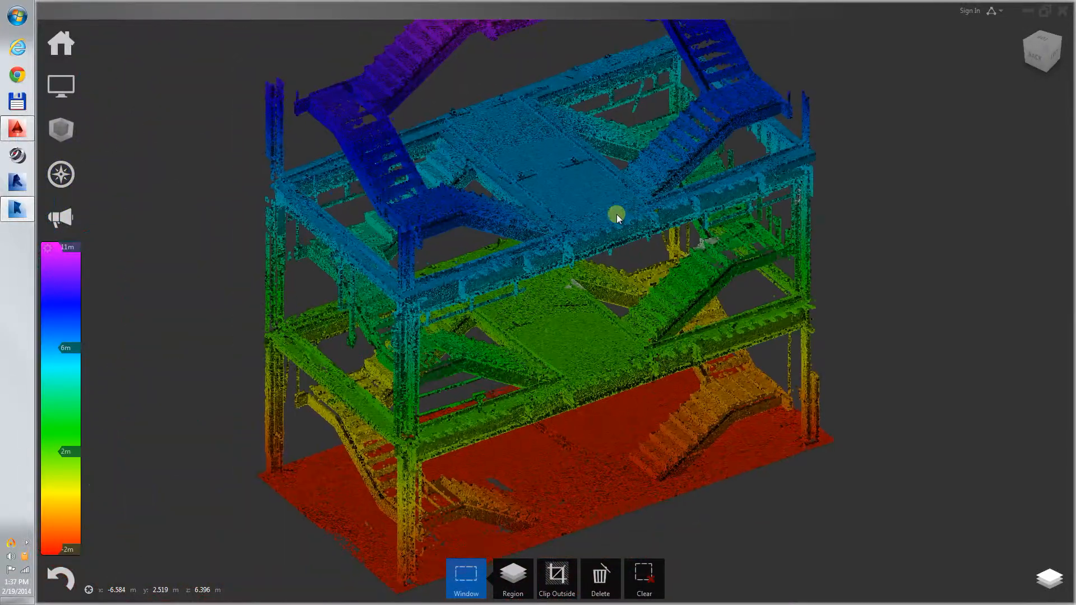
Step: Orbit the elevation-coloured stair-tower scan to view it from several sides and above
drag(617, 213, 822, 293)
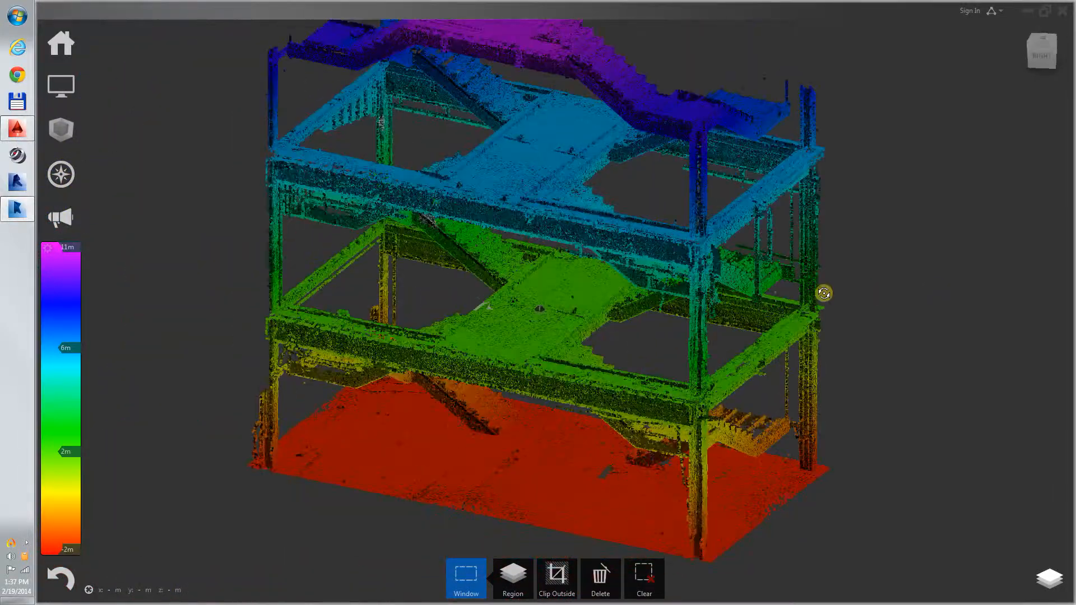
drag(823, 293, 526, 355)
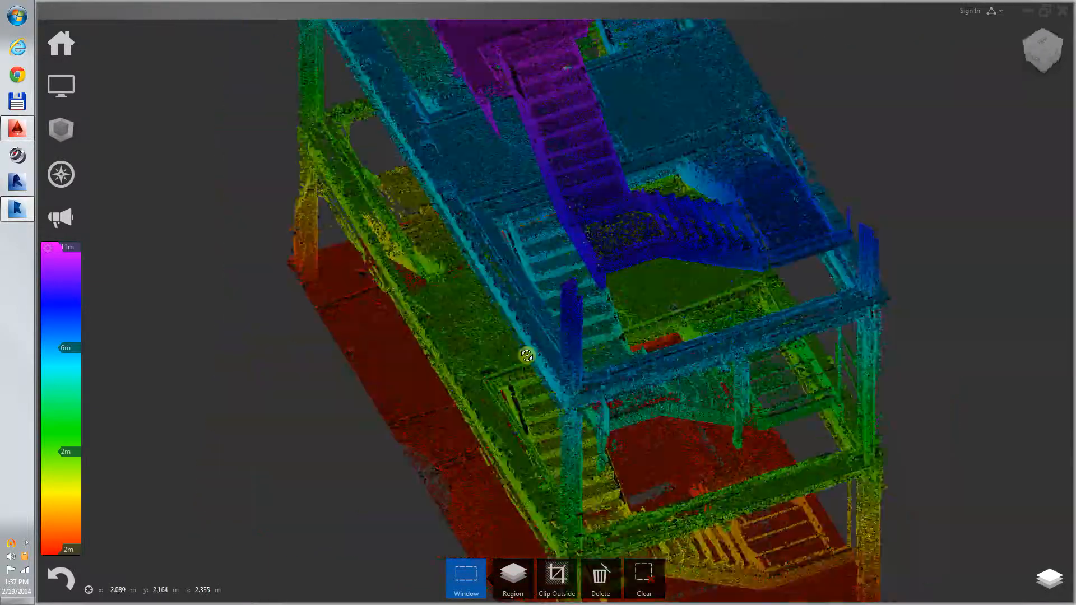
drag(526, 355, 587, 252)
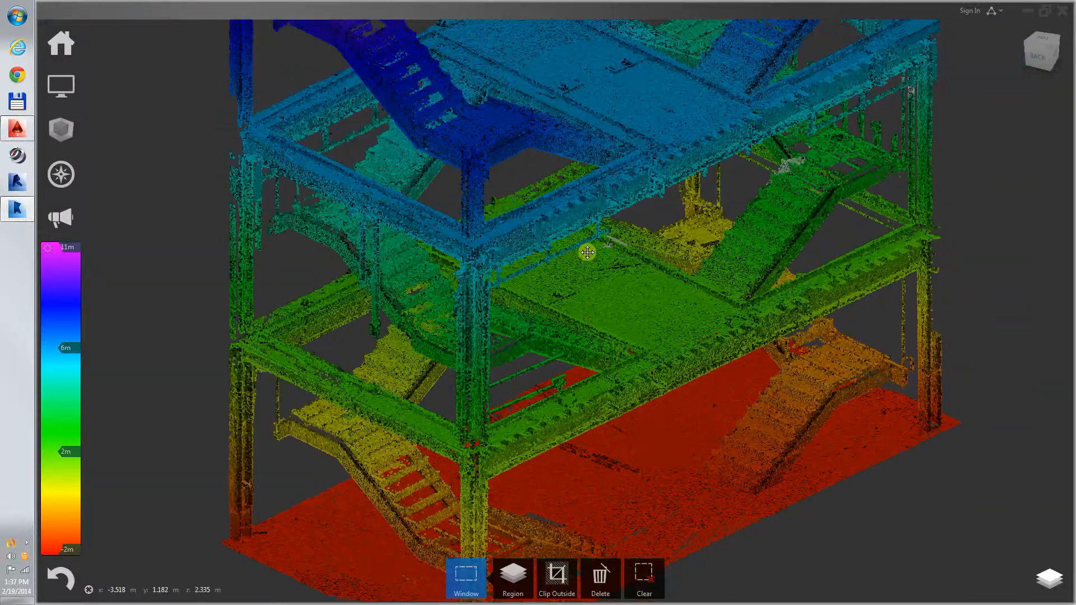
drag(587, 253, 664, 305)
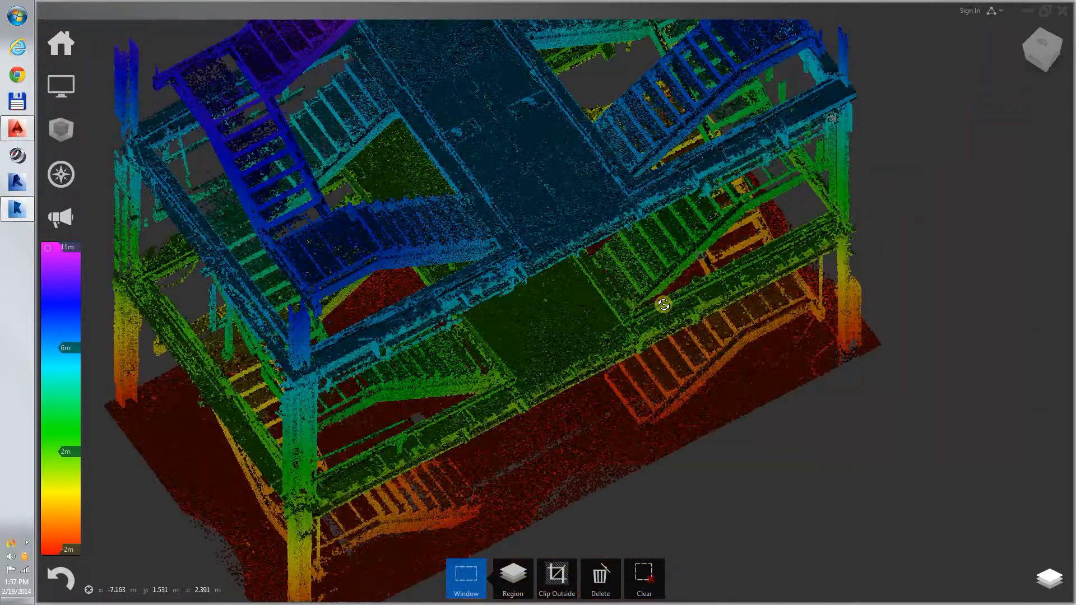
drag(664, 304, 722, 315)
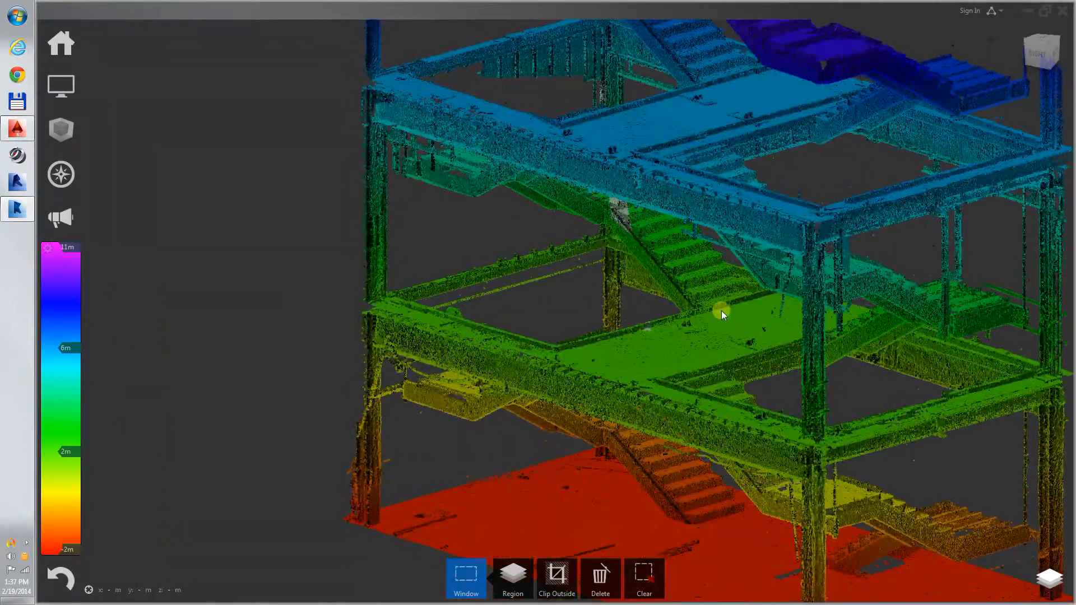
drag(721, 314, 541, 319)
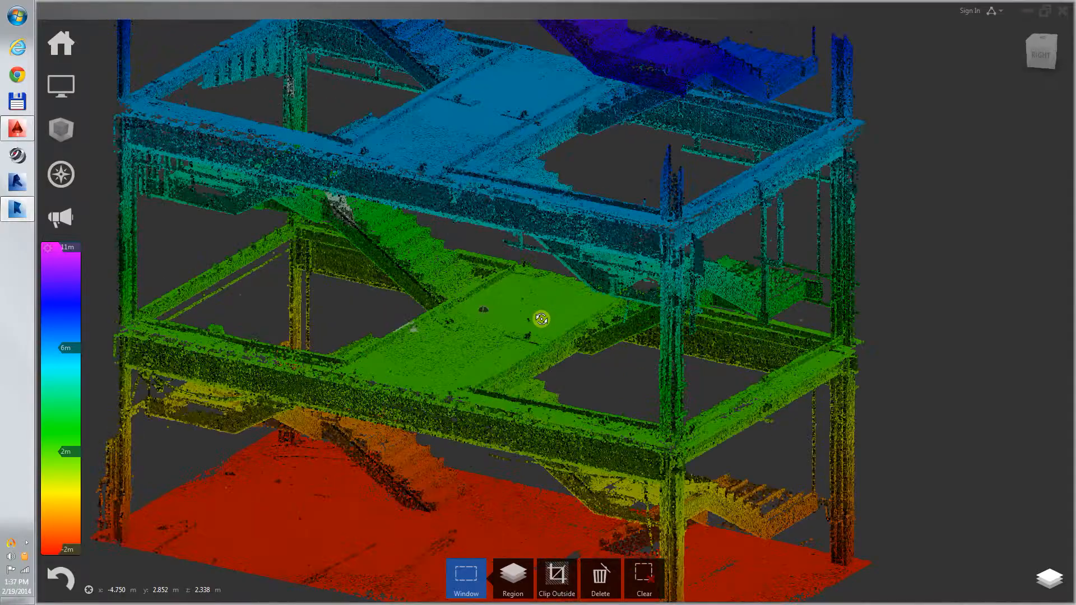
drag(540, 319, 683, 368)
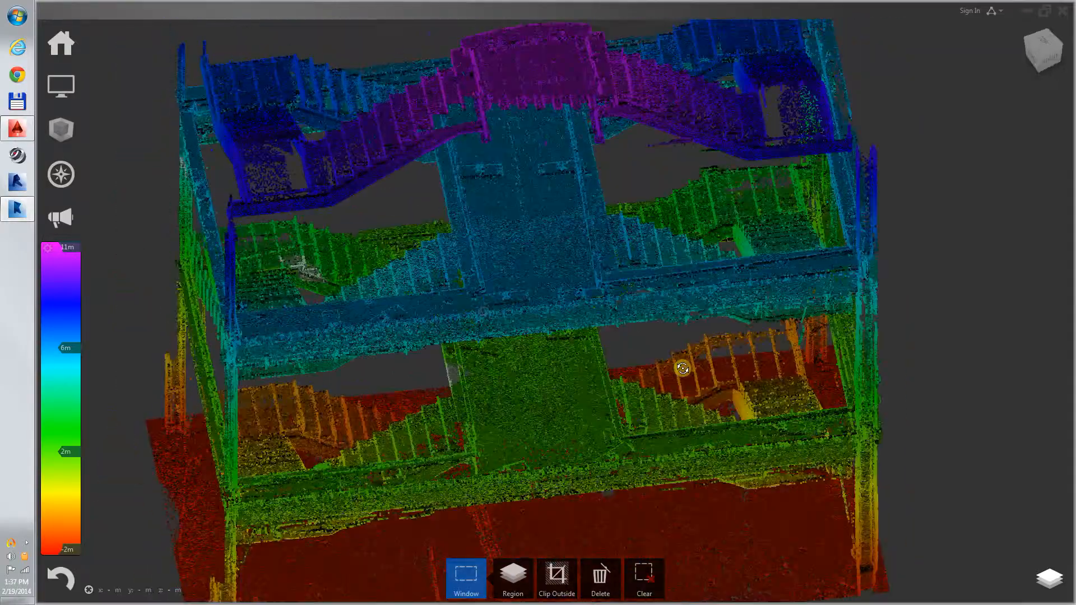
Step: Reframe the upper flights and all floors, then bring up the Display Settings colour modes
drag(682, 369, 195, 300)
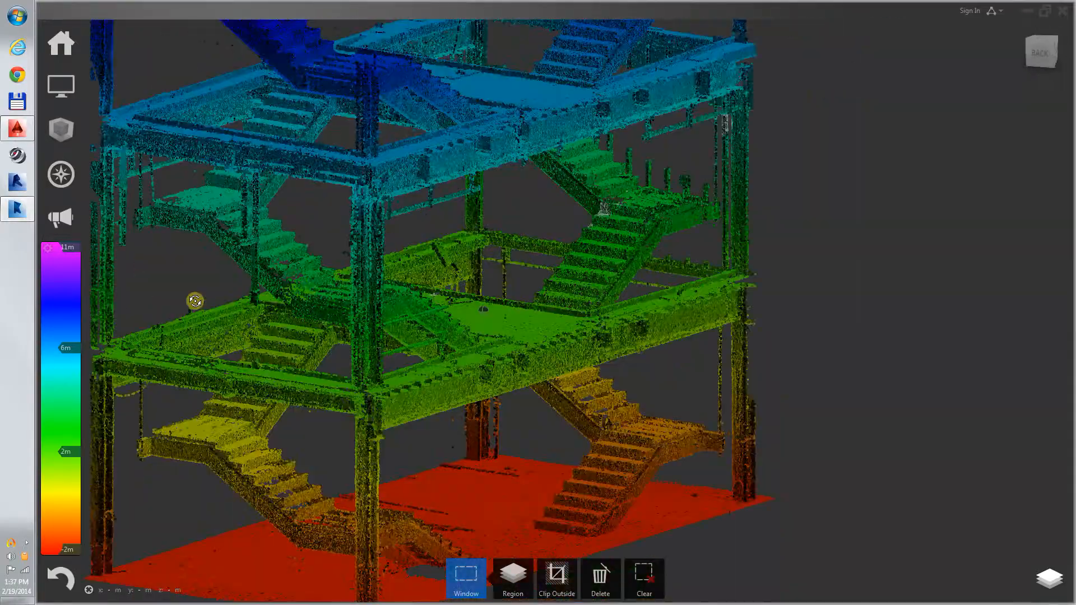
drag(195, 301, 547, 345)
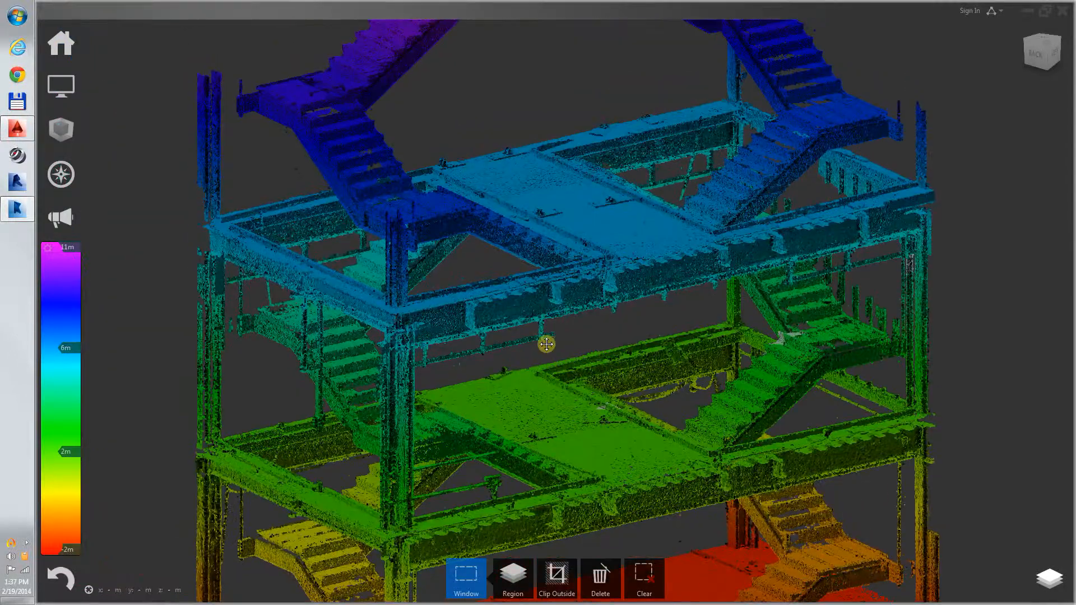
drag(545, 344, 575, 342)
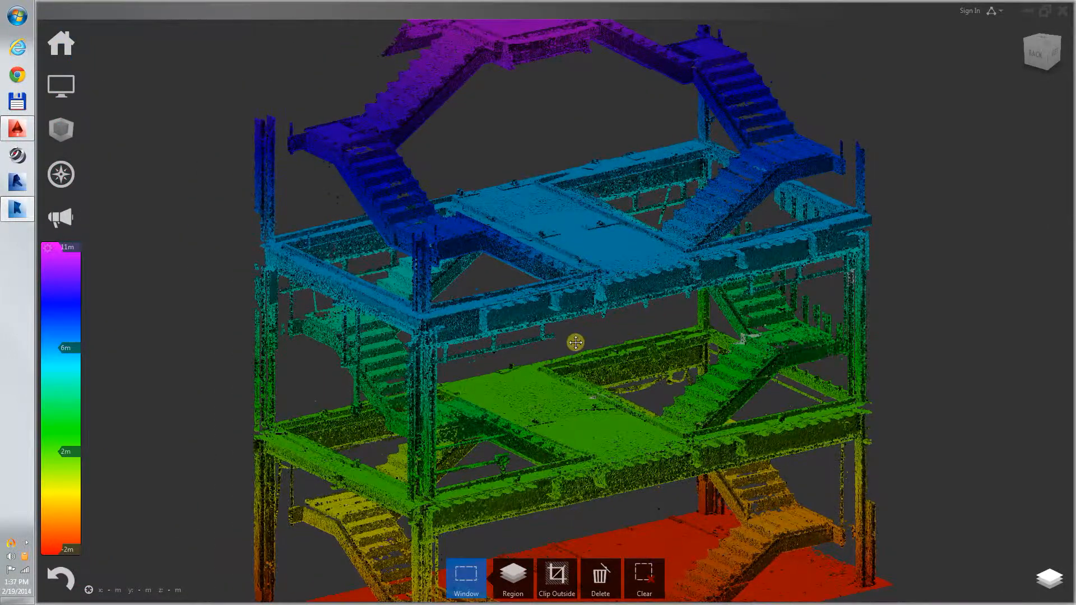
drag(575, 343, 570, 346)
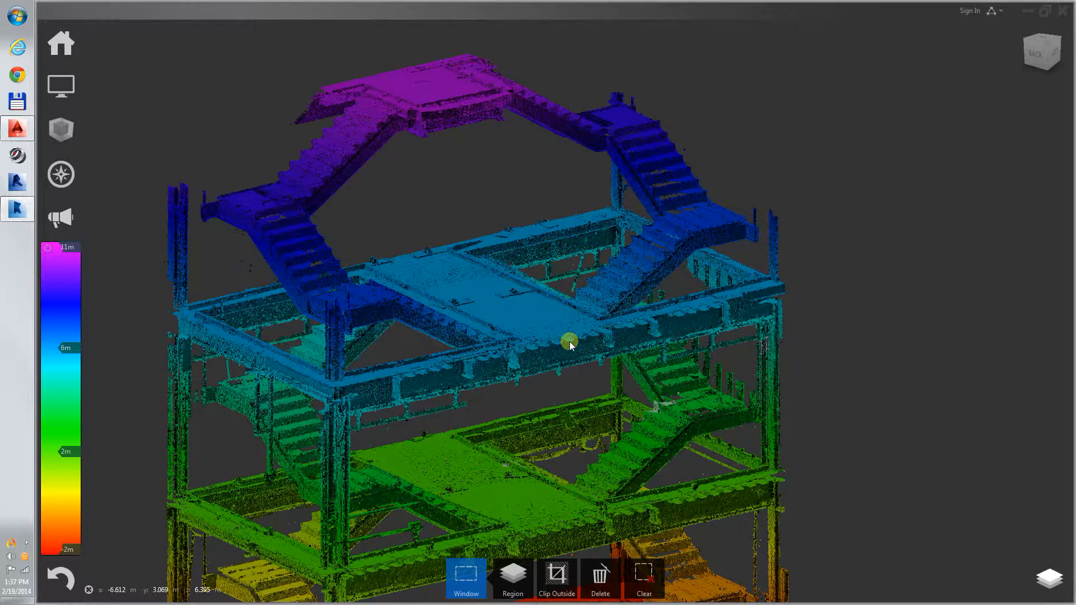
drag(569, 345, 620, 287)
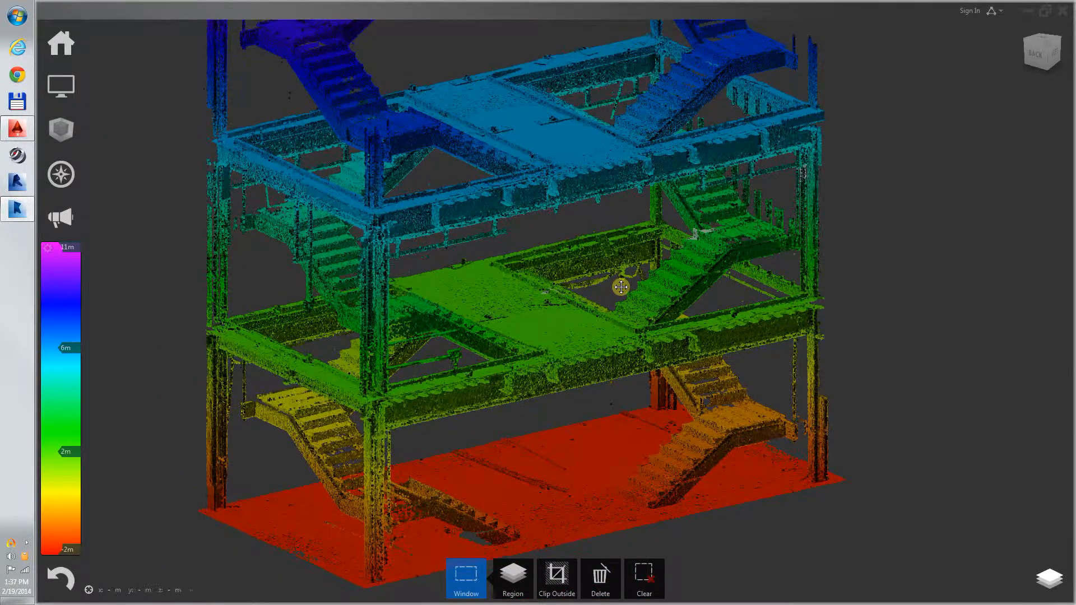
drag(620, 287, 517, 386)
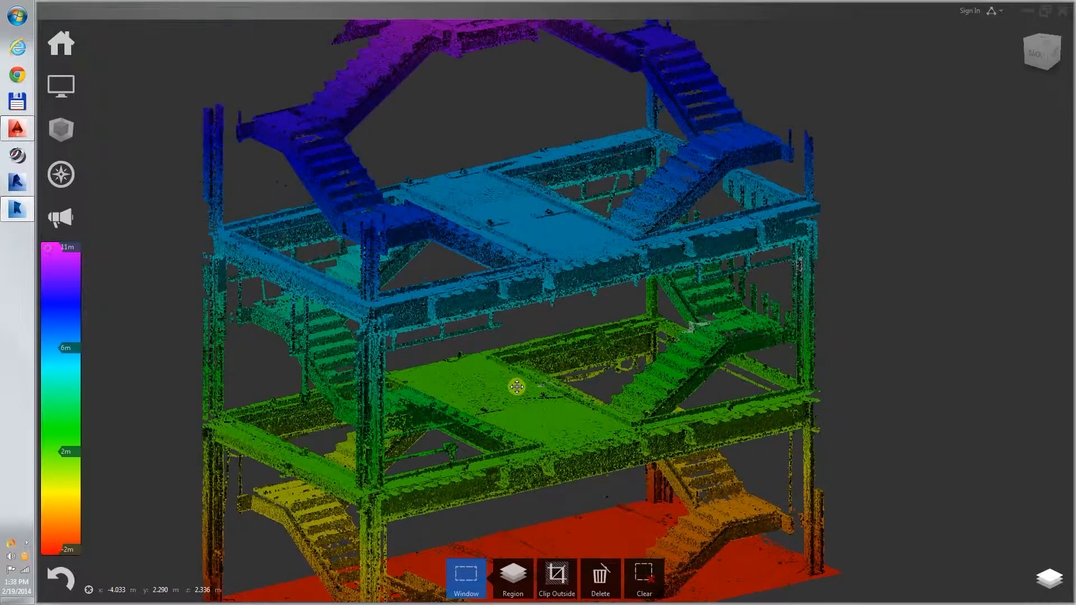
drag(517, 386, 587, 384)
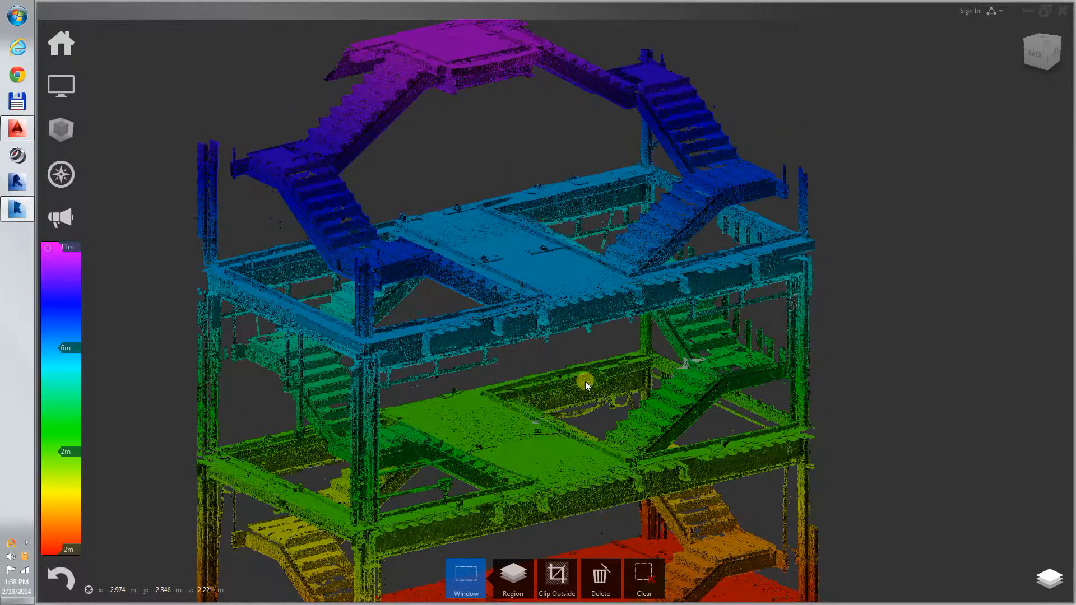
click(60, 130)
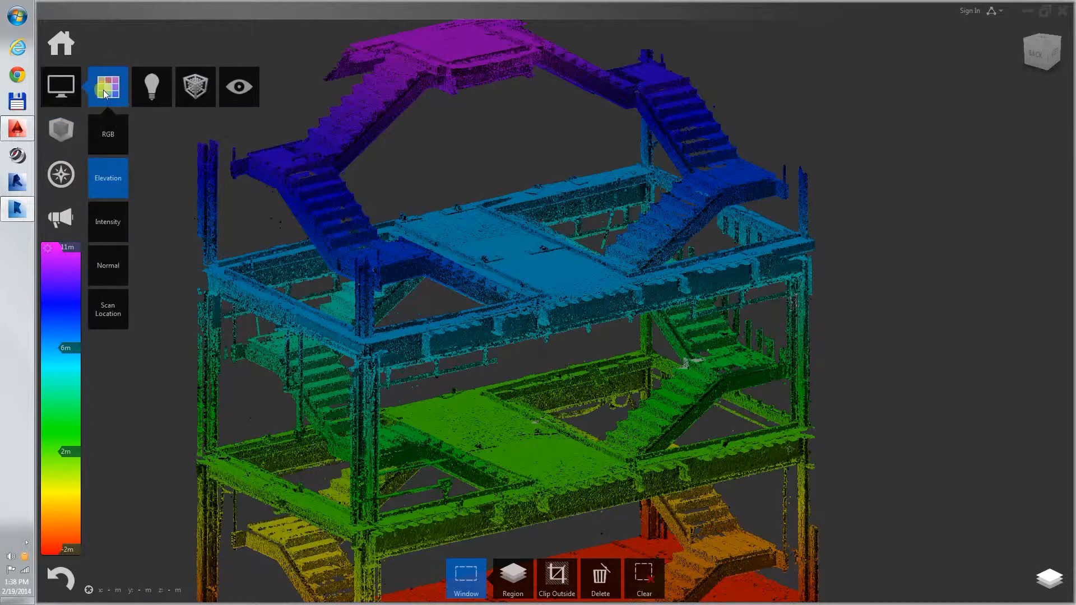
Step: Colour the scan with its captured RGB colours, orbit it, and reopen the colour modes
click(107, 134)
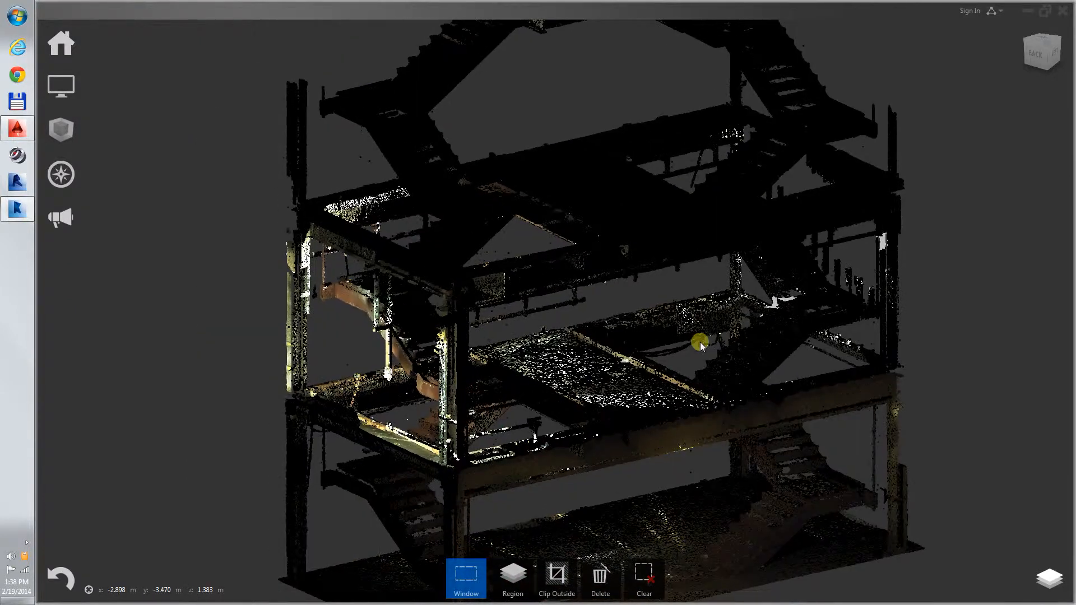
drag(700, 342, 333, 312)
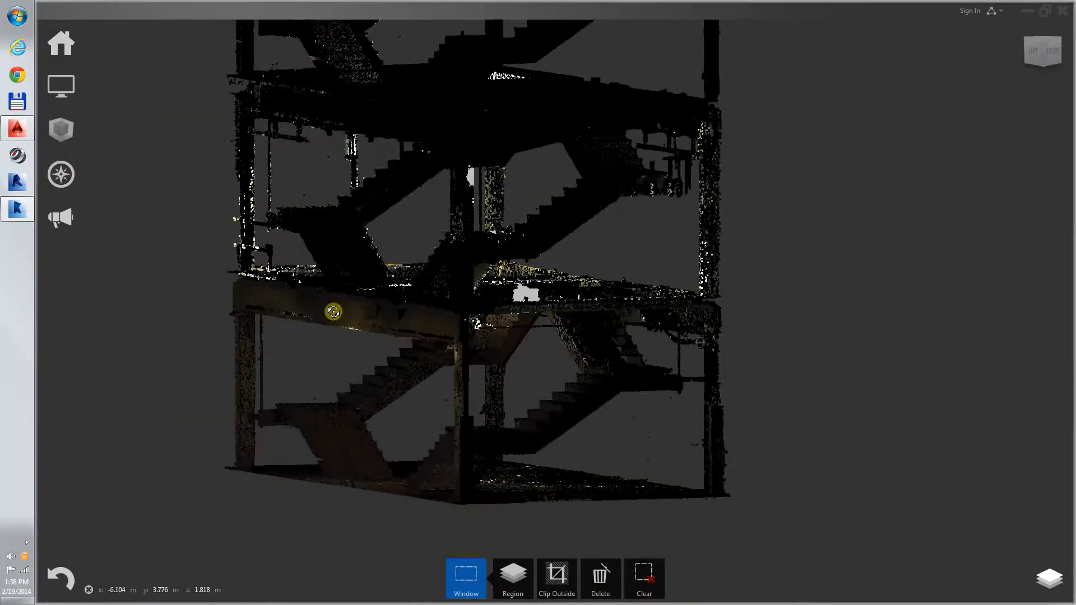
drag(334, 312, 632, 349)
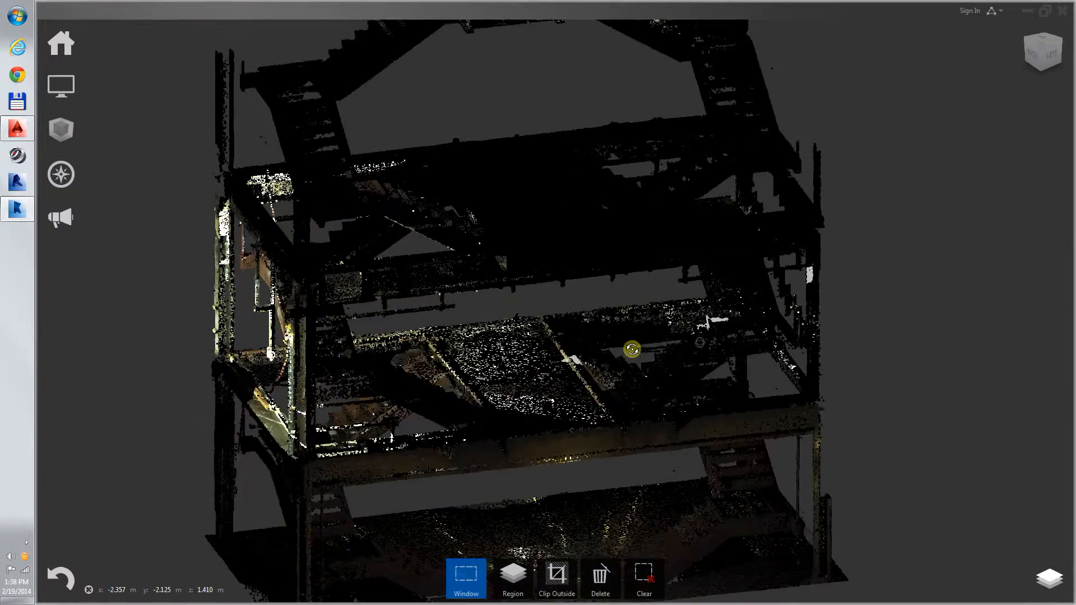
click(61, 86)
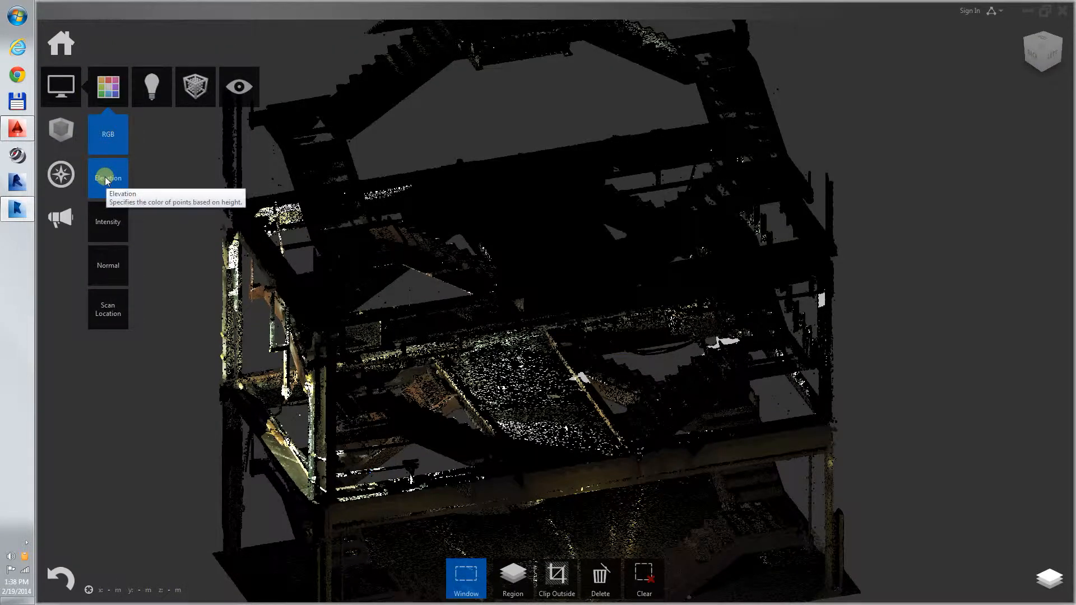
Step: Switch the scan back to Elevation colouring and orbit to a lower side angle
click(108, 178)
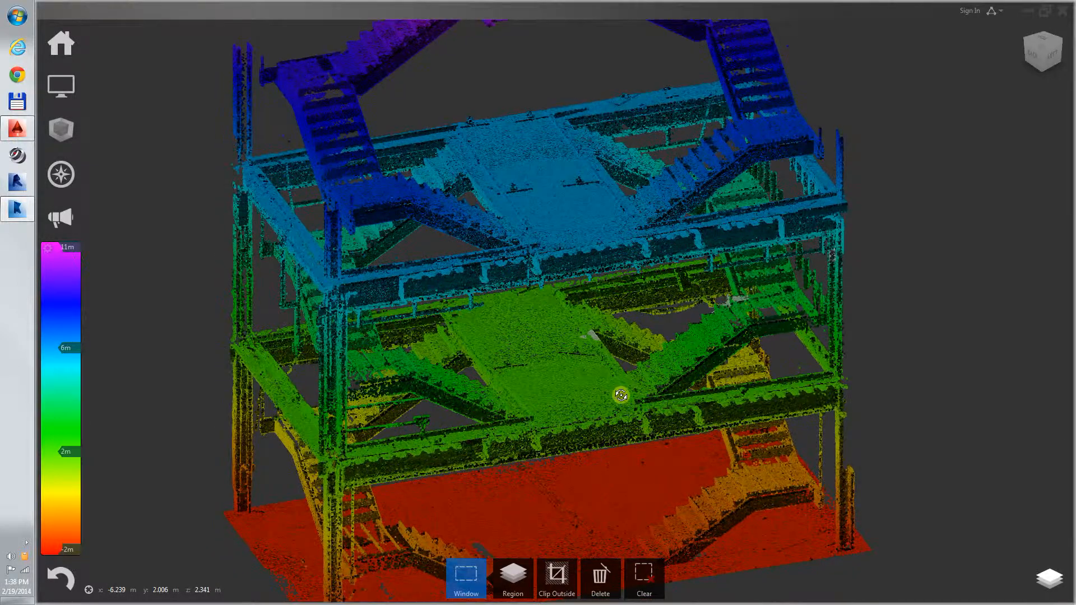
drag(620, 396, 724, 319)
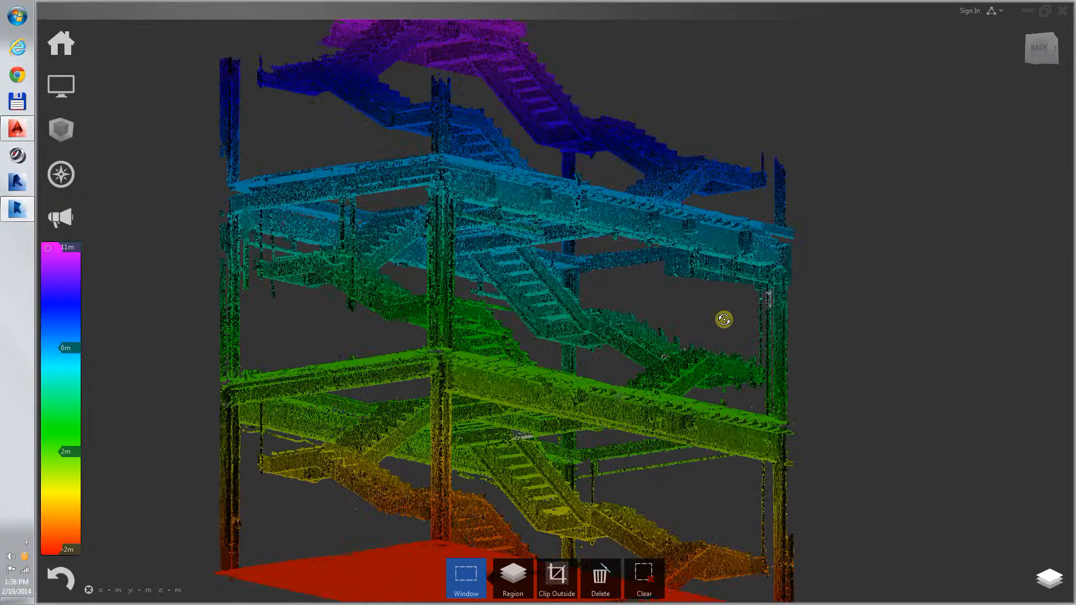
drag(724, 318, 514, 411)
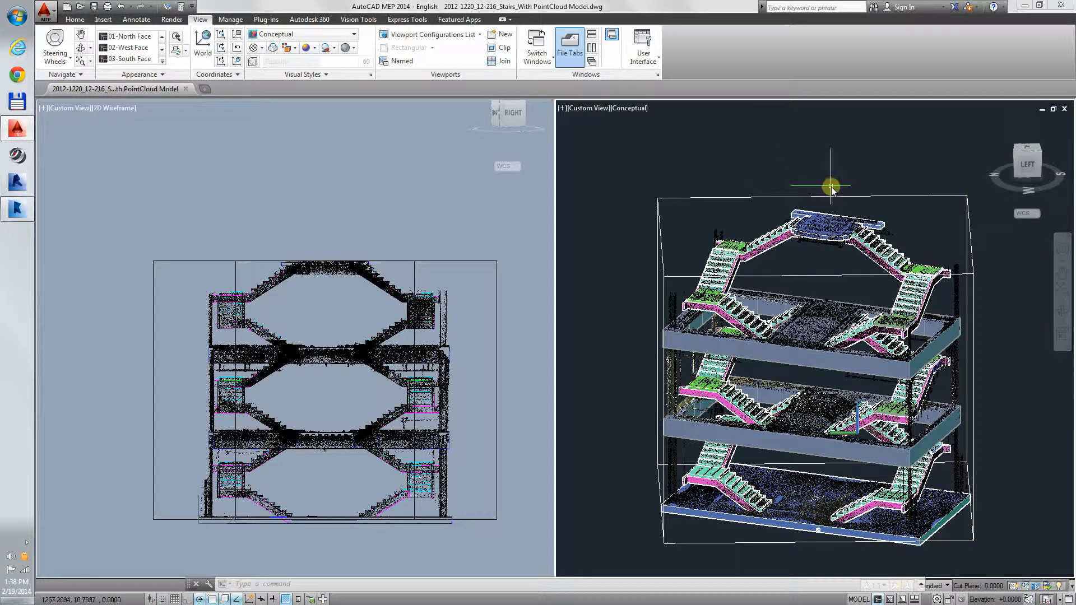
Step: Orbit the right viewport's stair model and point cloud to the Right side view
drag(831, 189, 850, 343)
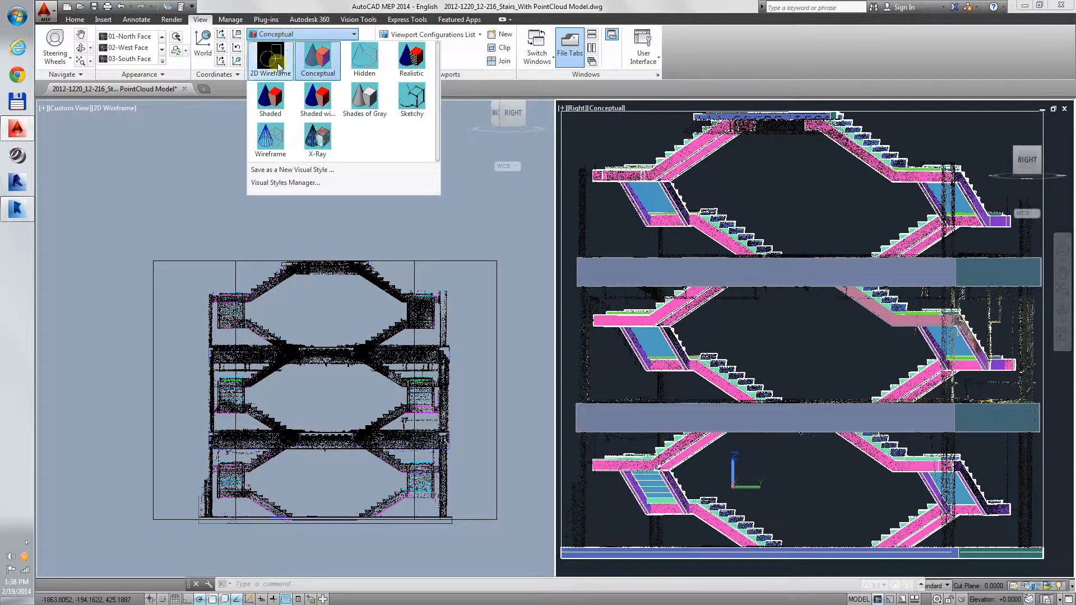
Step: Render the stair model in 2D Wireframe and orbit it to a tilted view
click(270, 56)
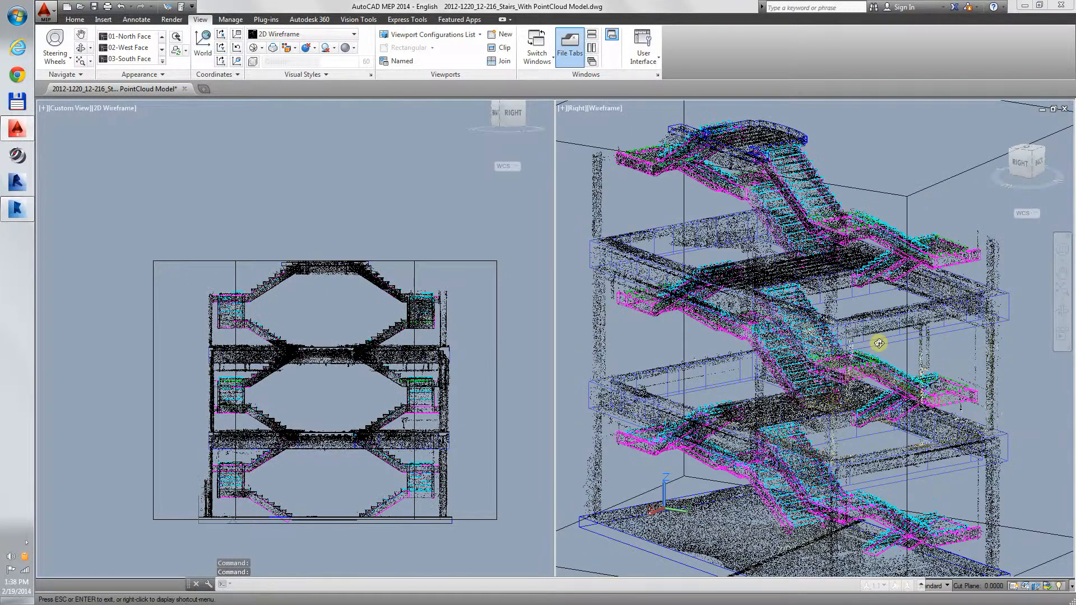
drag(879, 343, 604, 364)
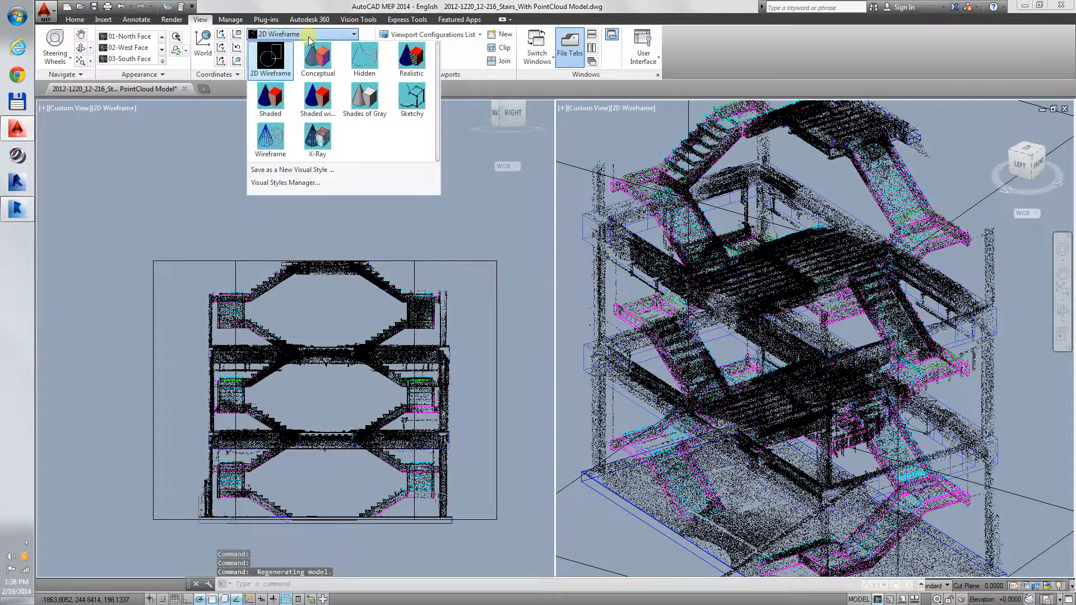
mouse_move(317, 97)
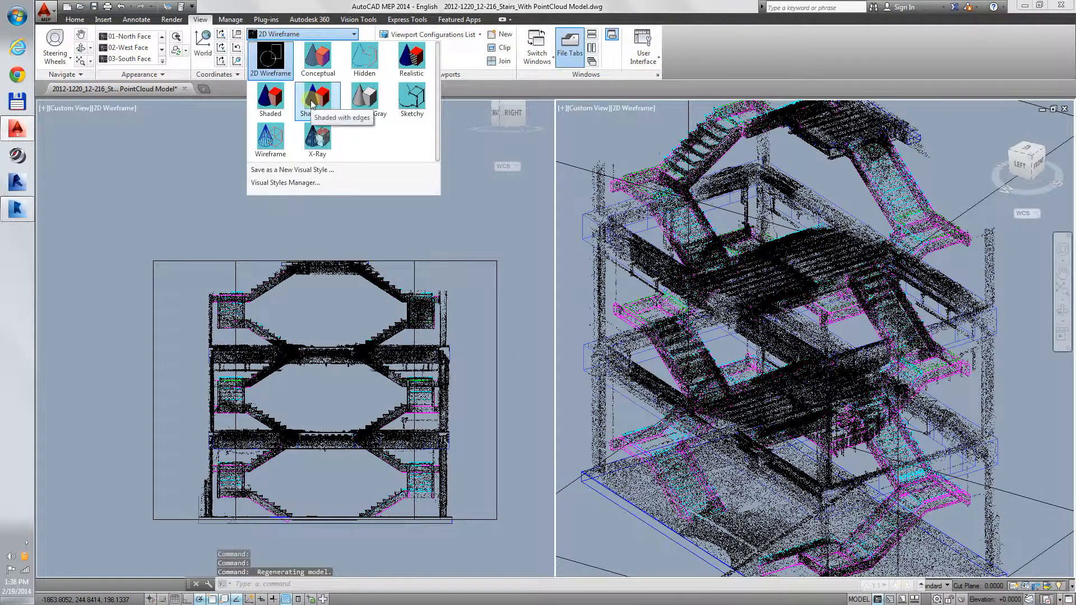
Step: Apply the X-Ray visual style and orbit to see the stairs through the floors
click(317, 138)
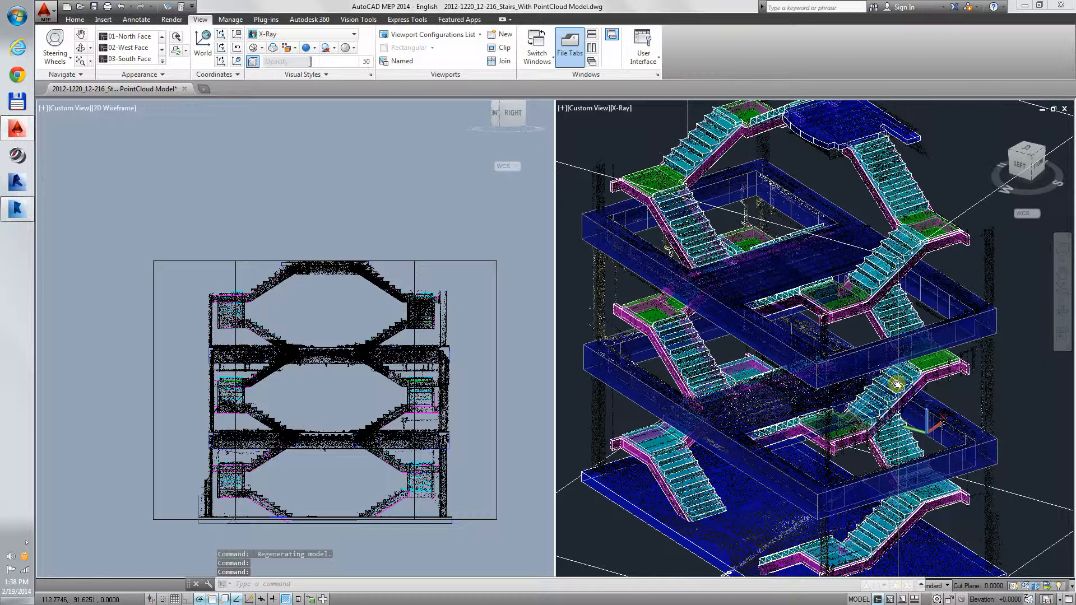
drag(896, 384, 960, 394)
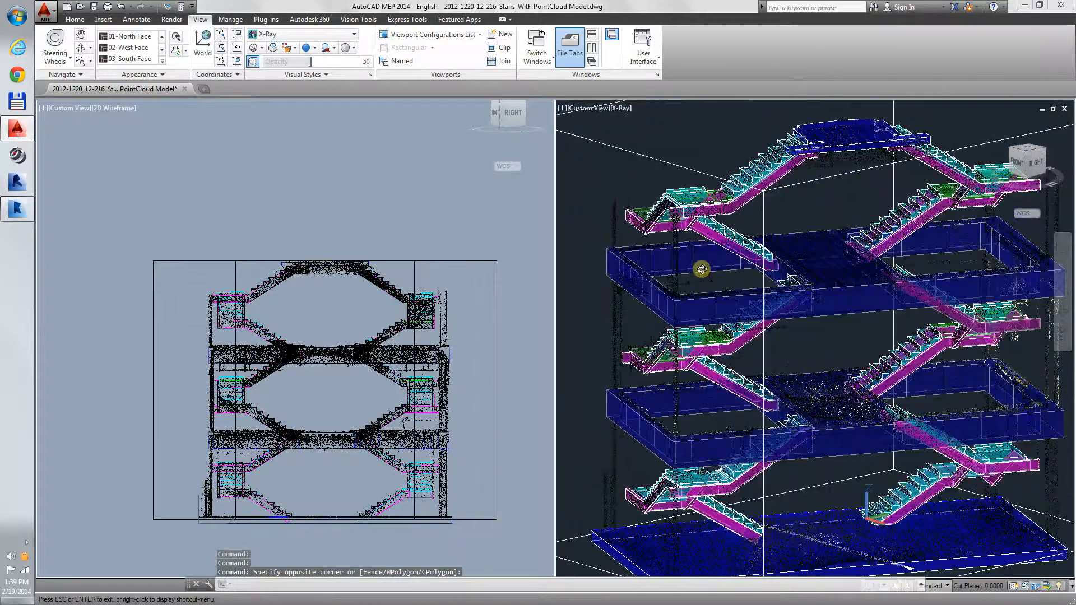
drag(702, 269, 634, 316)
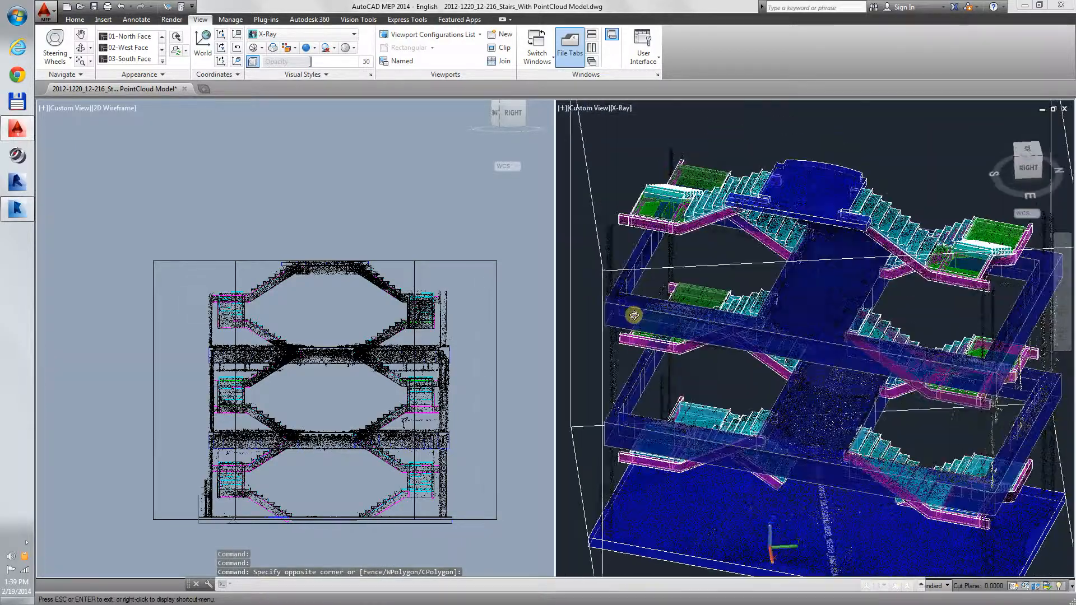
drag(634, 315, 982, 314)
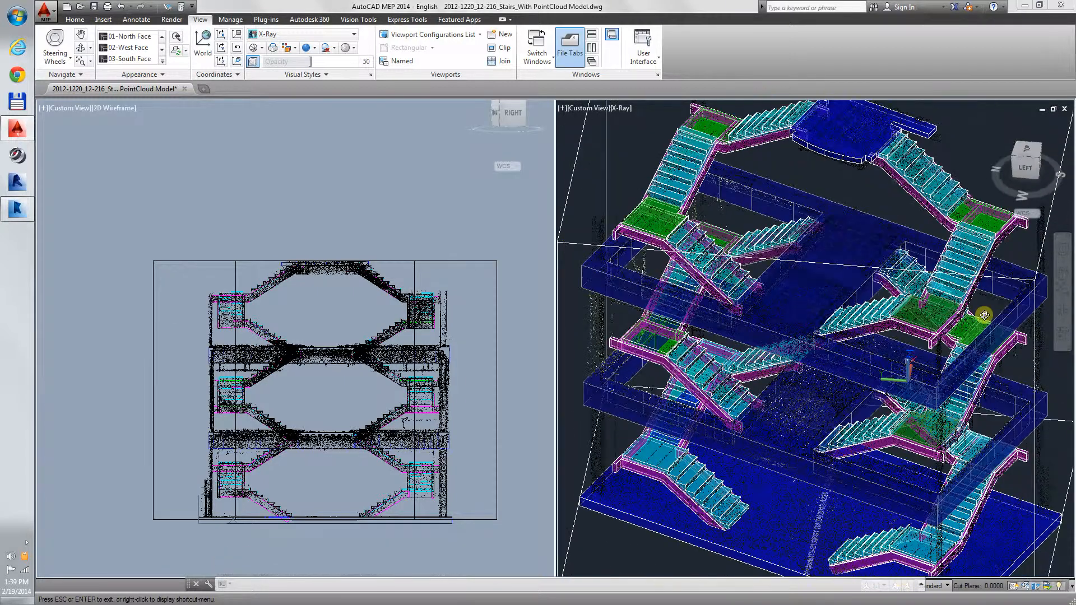